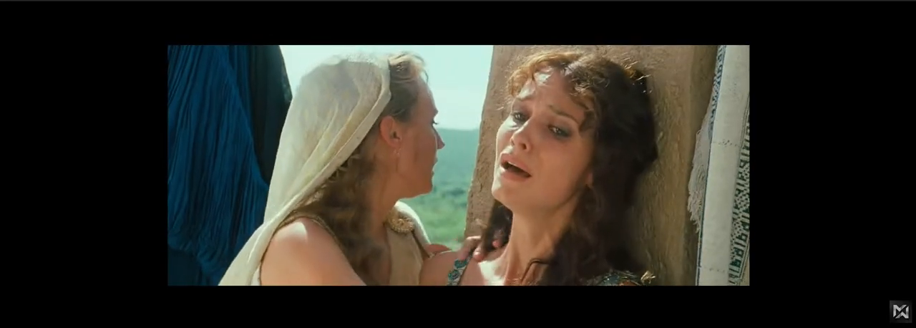
{"action": "mouse_move", "coordinate": [19, 312]}
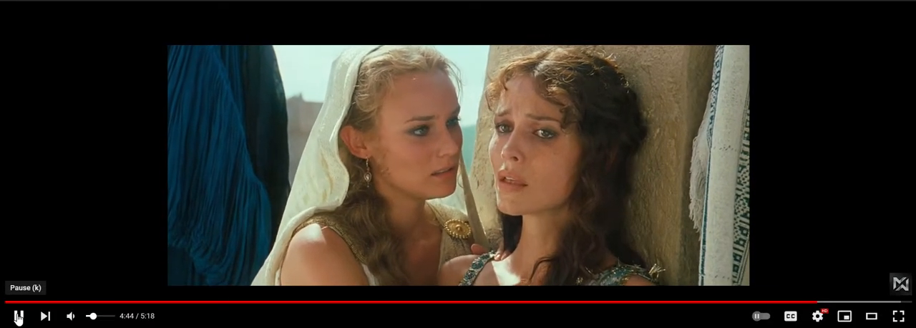
{"action": "mouse_move", "coordinate": [20, 315]}
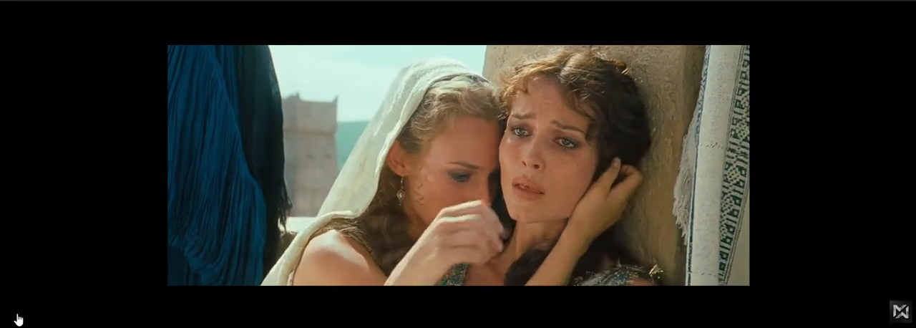